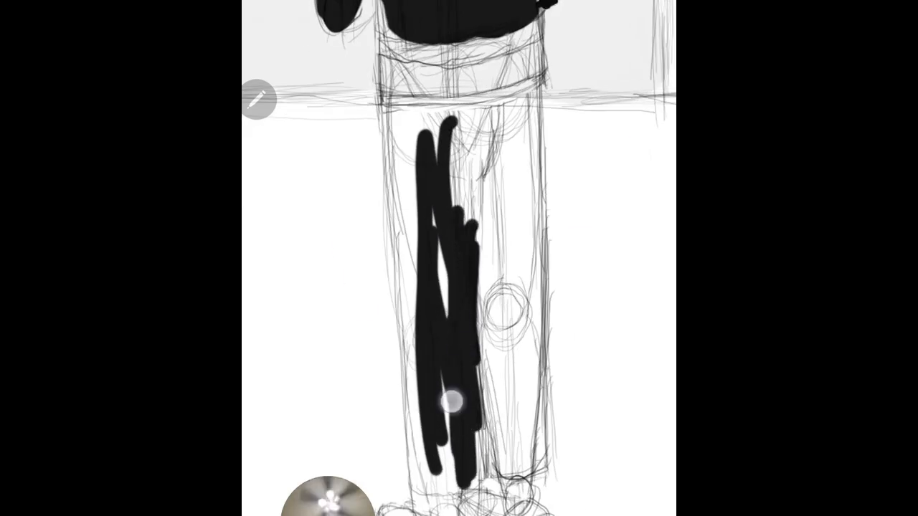
Paint a long black stroke down the left pant leg to cover the remaining white gaps
left_click_drag(445, 402, 430, 137)
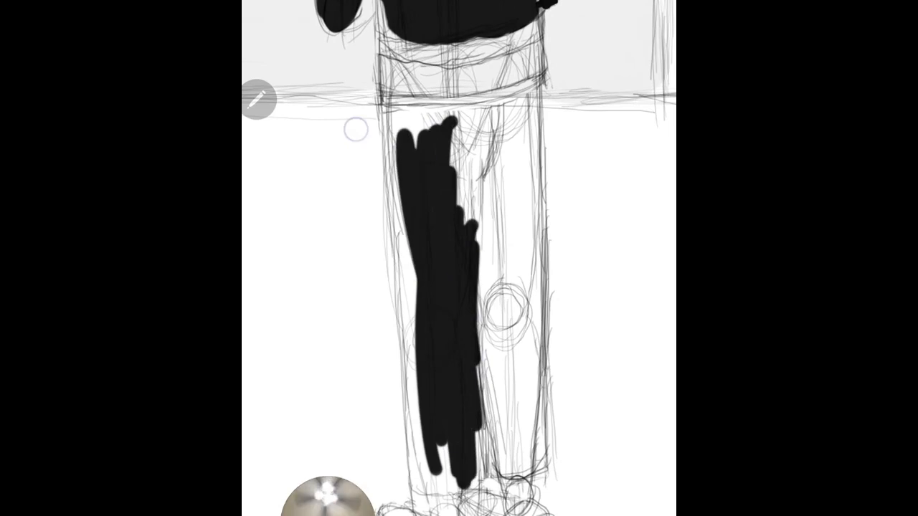